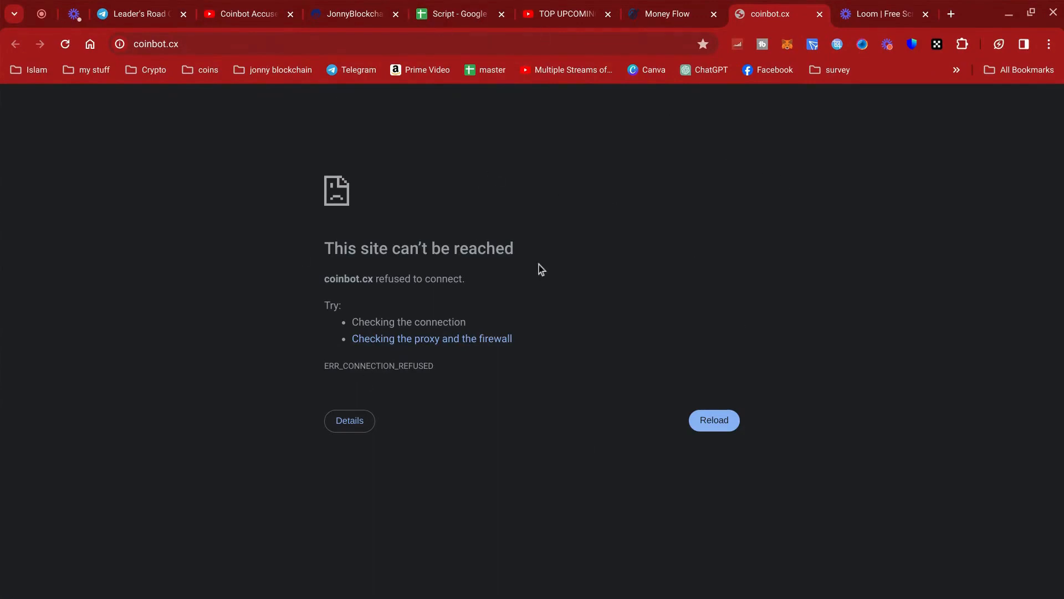
mouse_move(359, 296)
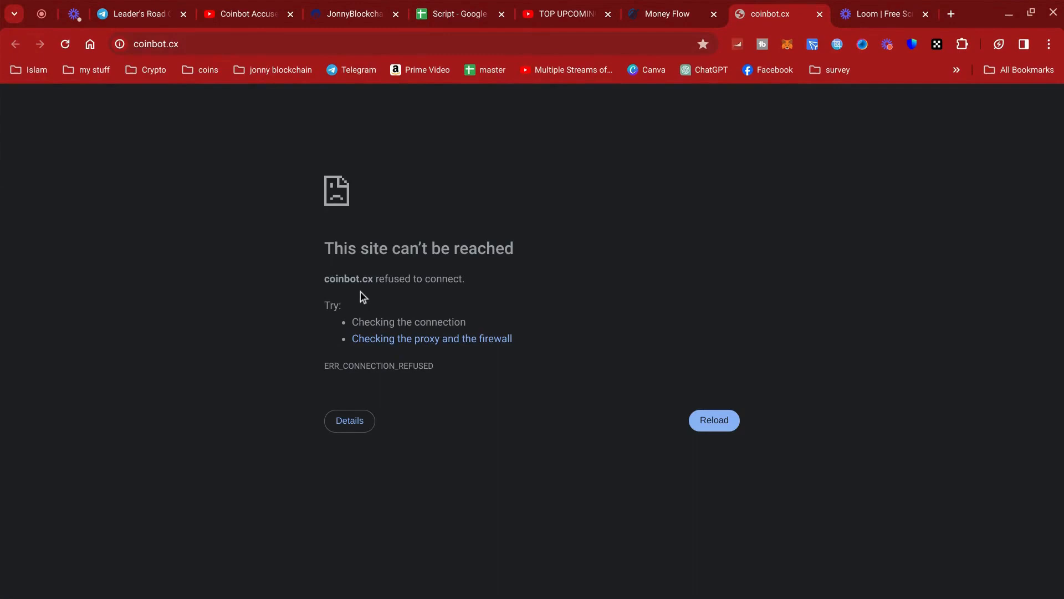
mouse_move(303, 333)
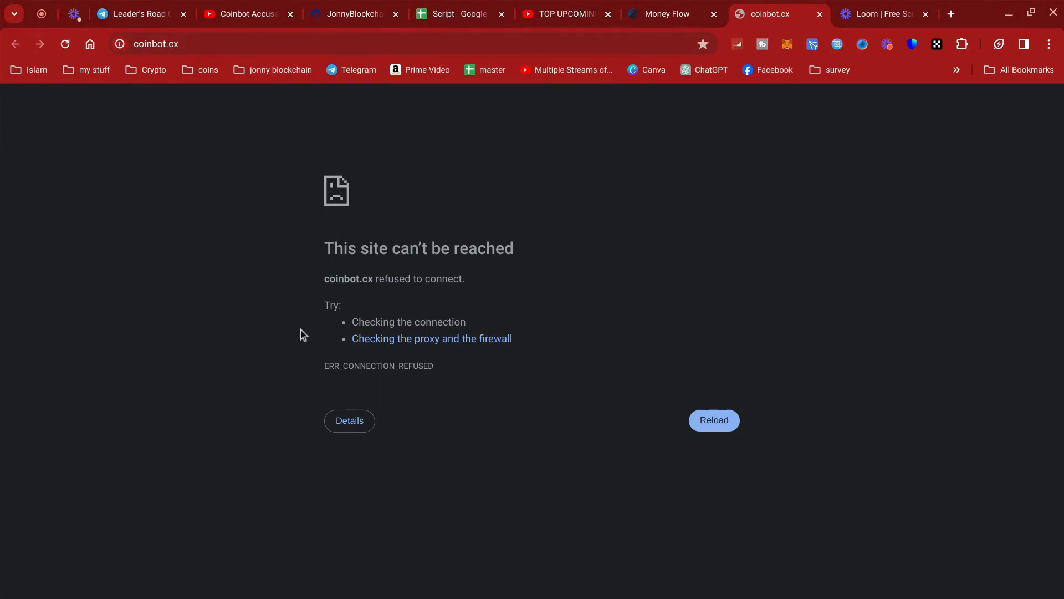
mouse_move(338, 302)
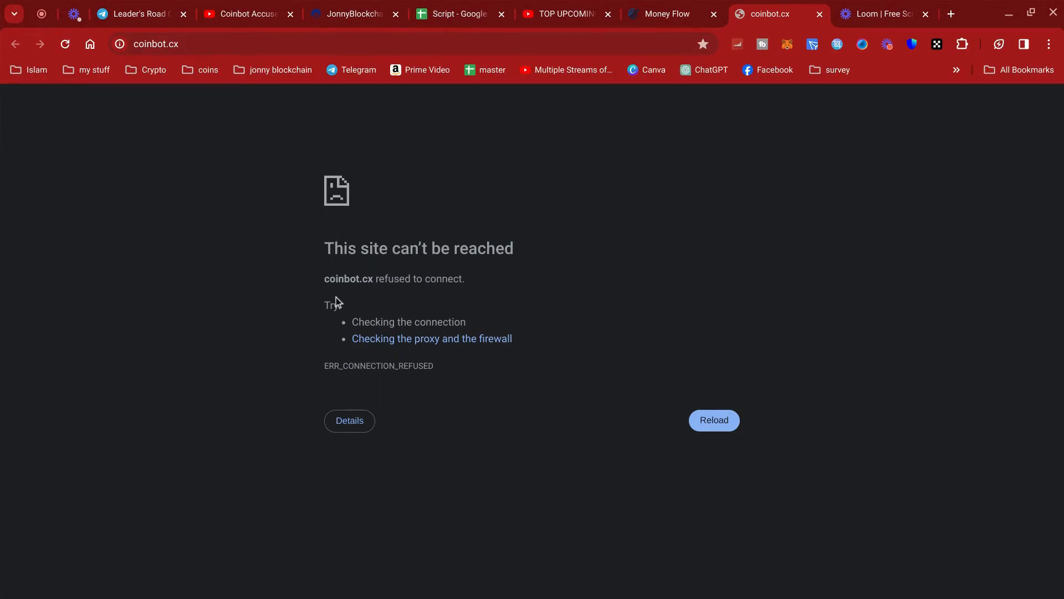
Select the 'coinbot.cx refused to connect. Try:' text on the error page.
drag(325, 278, 487, 299)
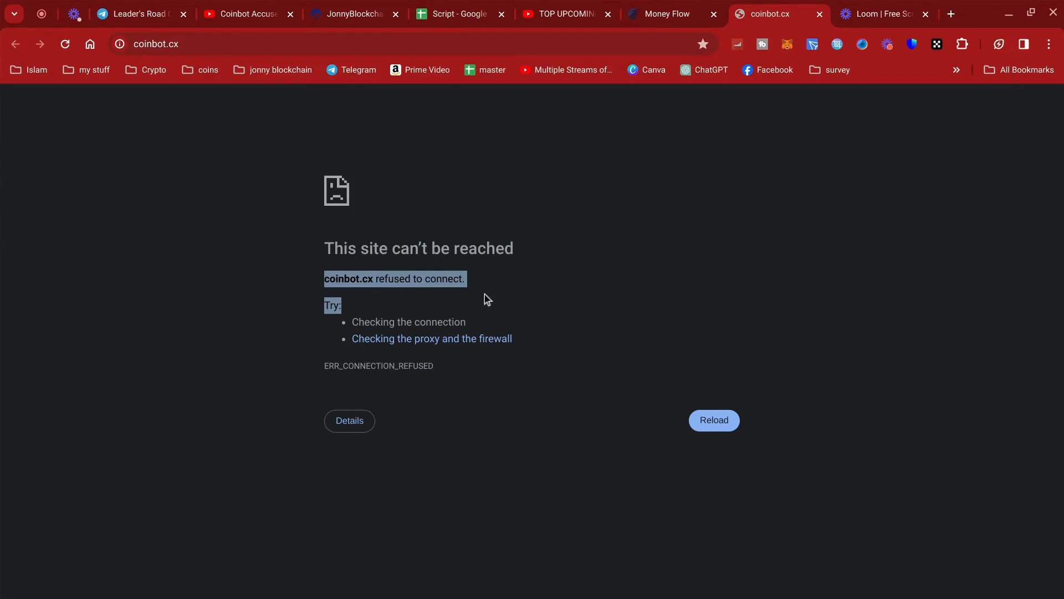
mouse_move(607, 390)
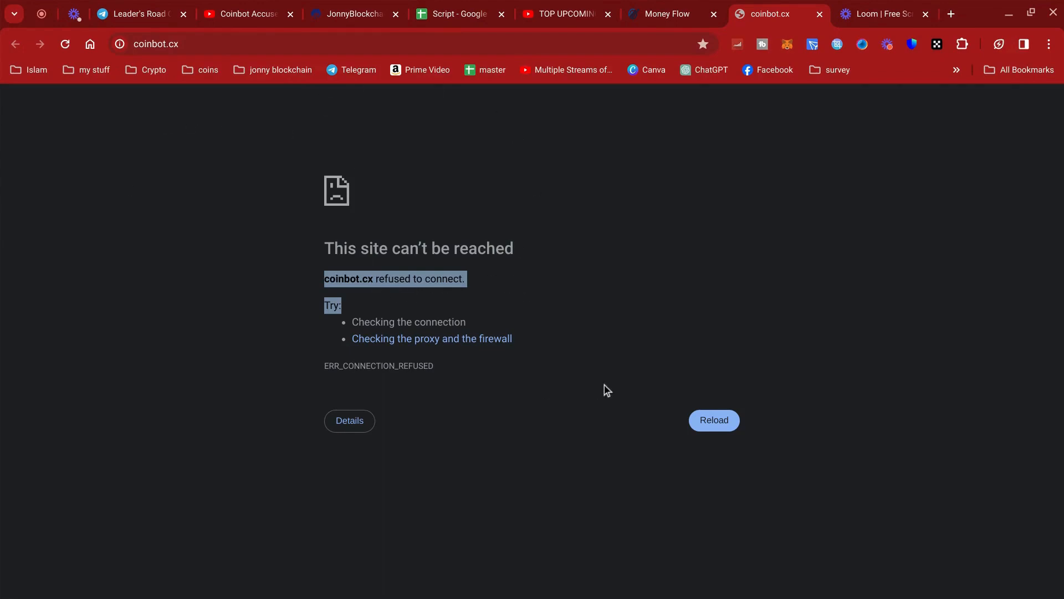
mouse_move(576, 304)
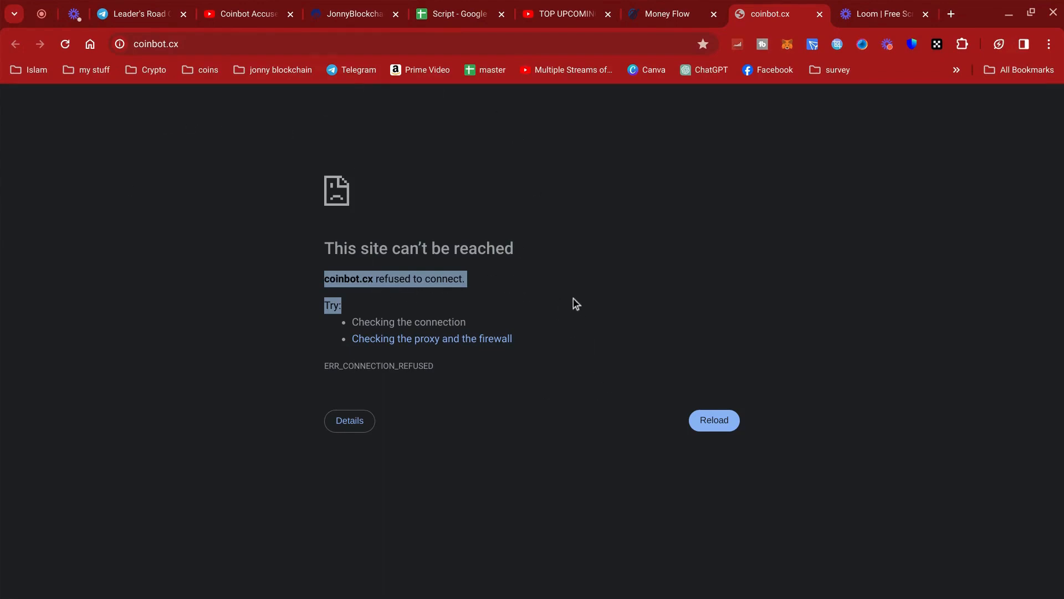
mouse_move(579, 298)
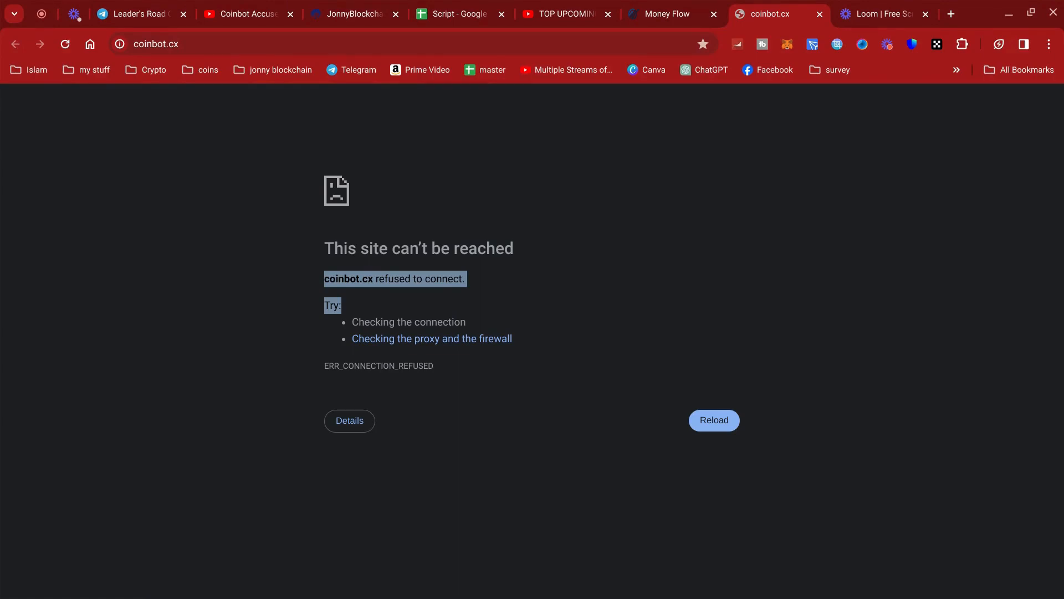
mouse_move(548, 22)
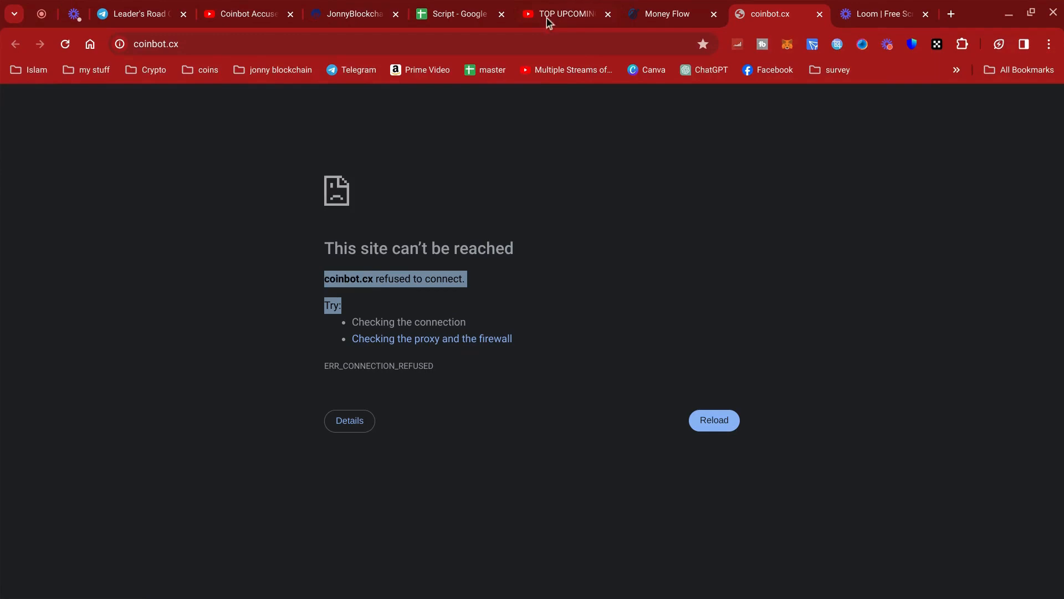
mouse_move(667, 253)
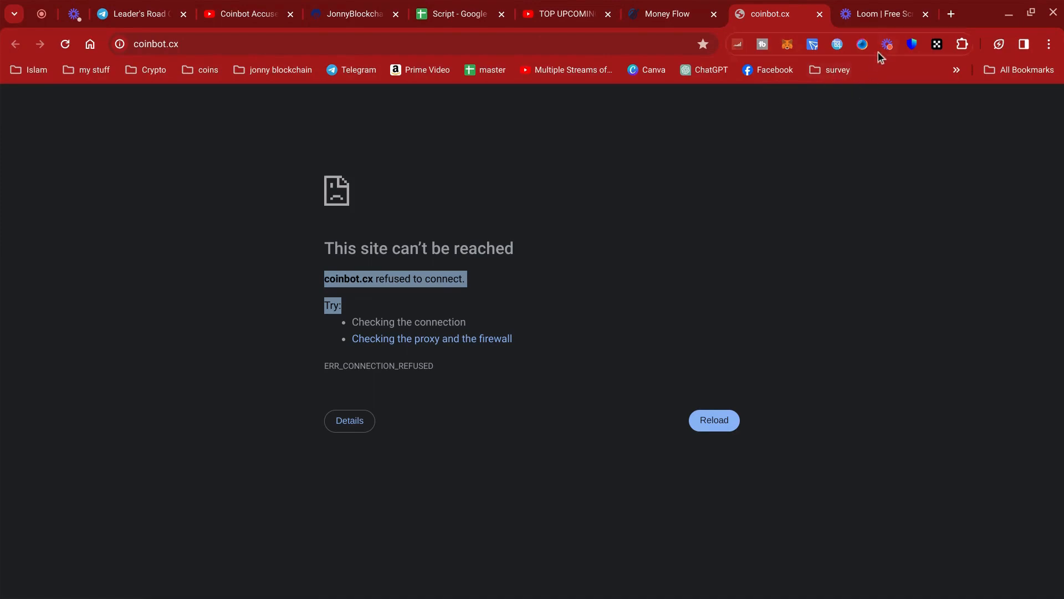
mouse_move(690, 115)
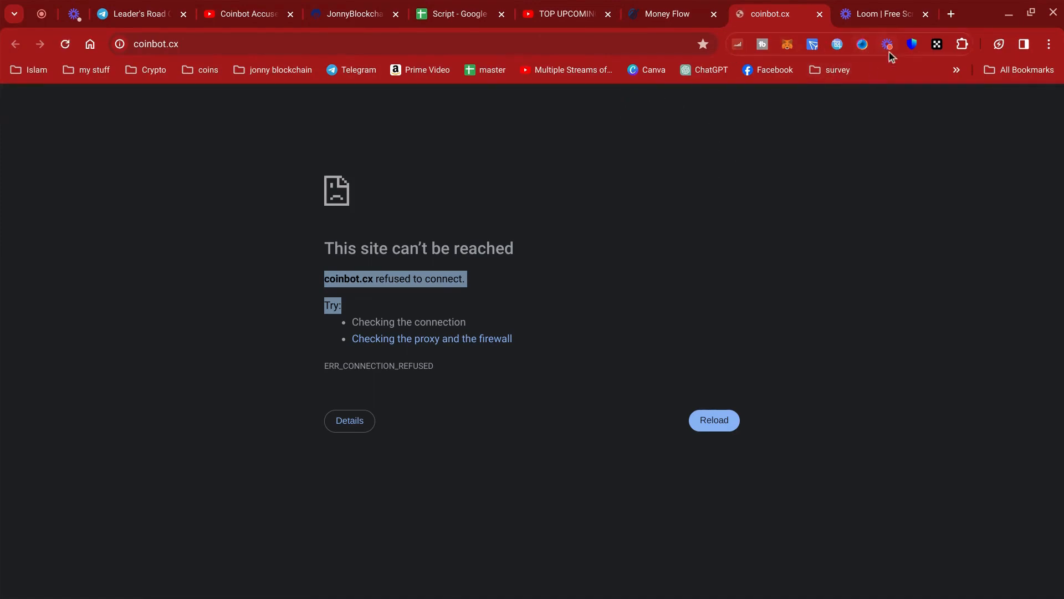
mouse_move(651, 218)
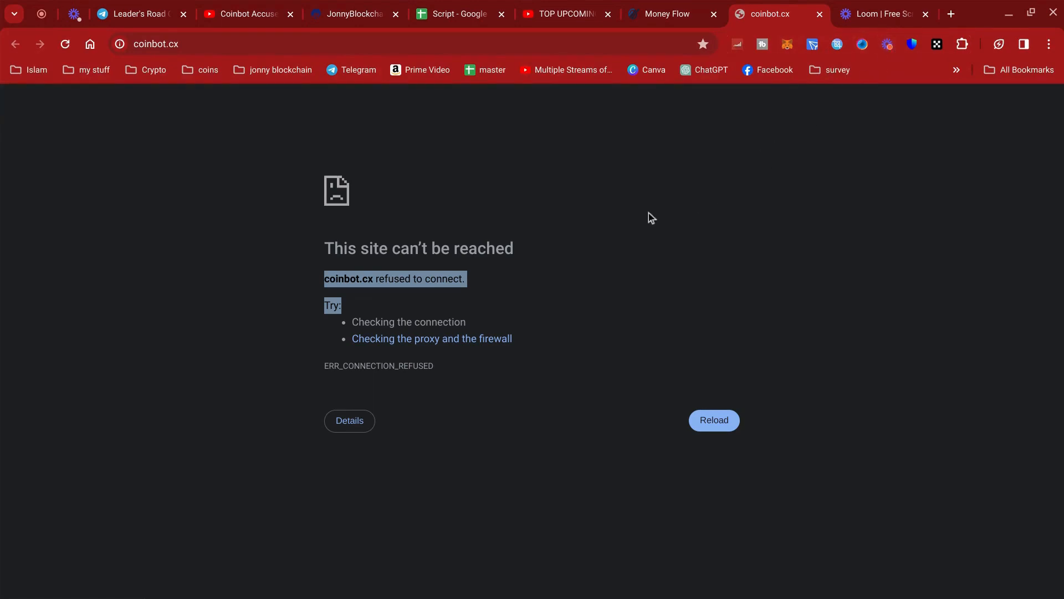
mouse_move(735, 192)
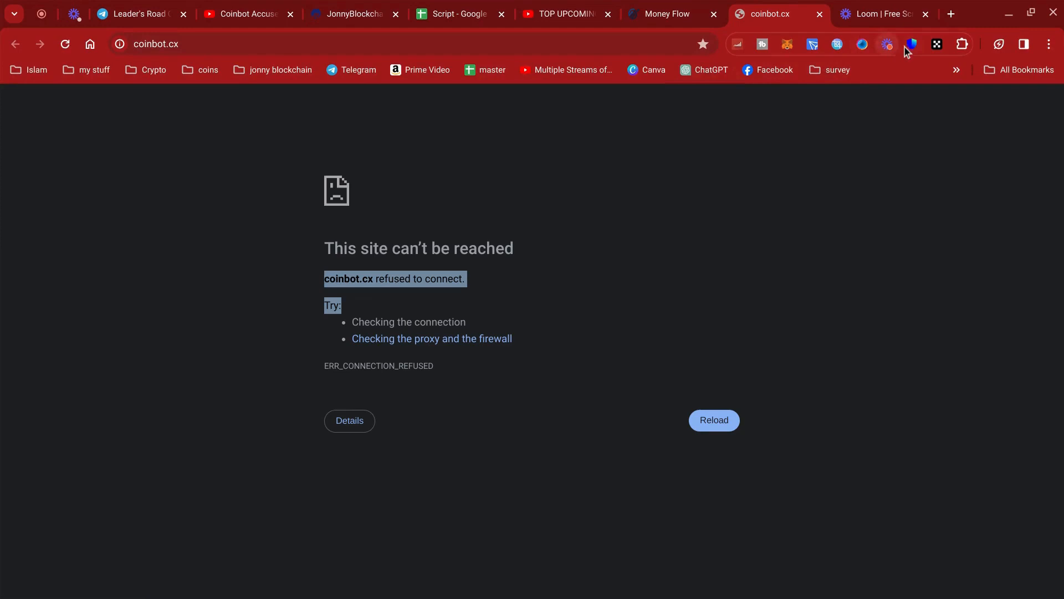
mouse_move(899, 49)
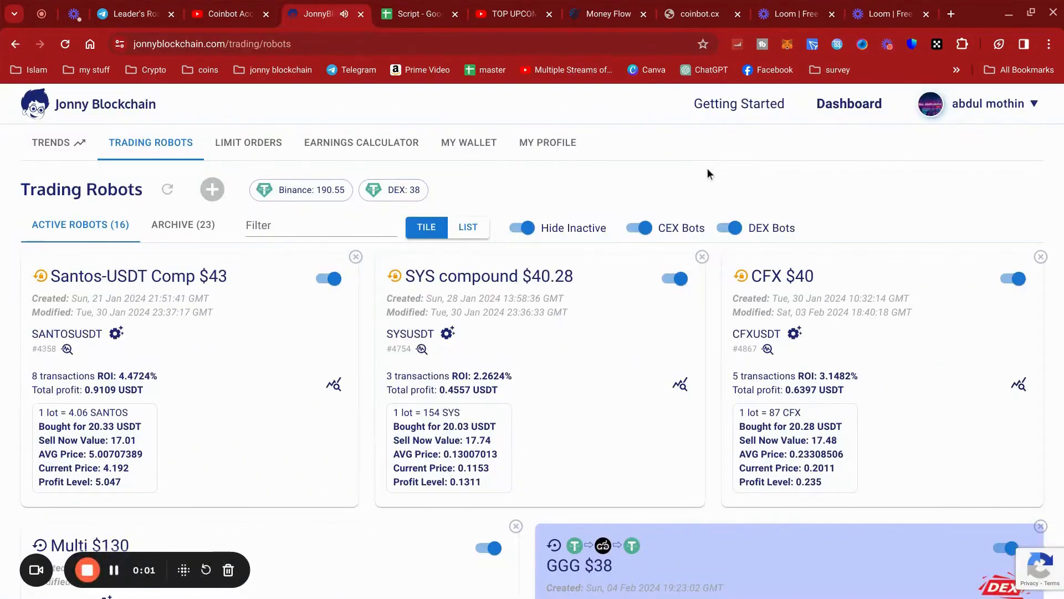
mouse_move(766, 172)
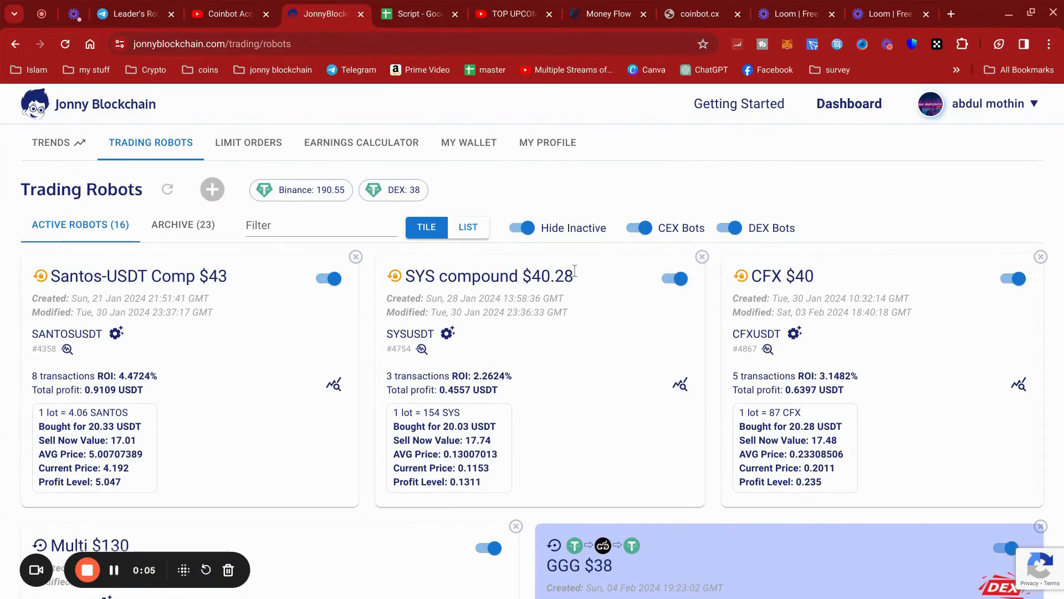
mouse_move(808, 199)
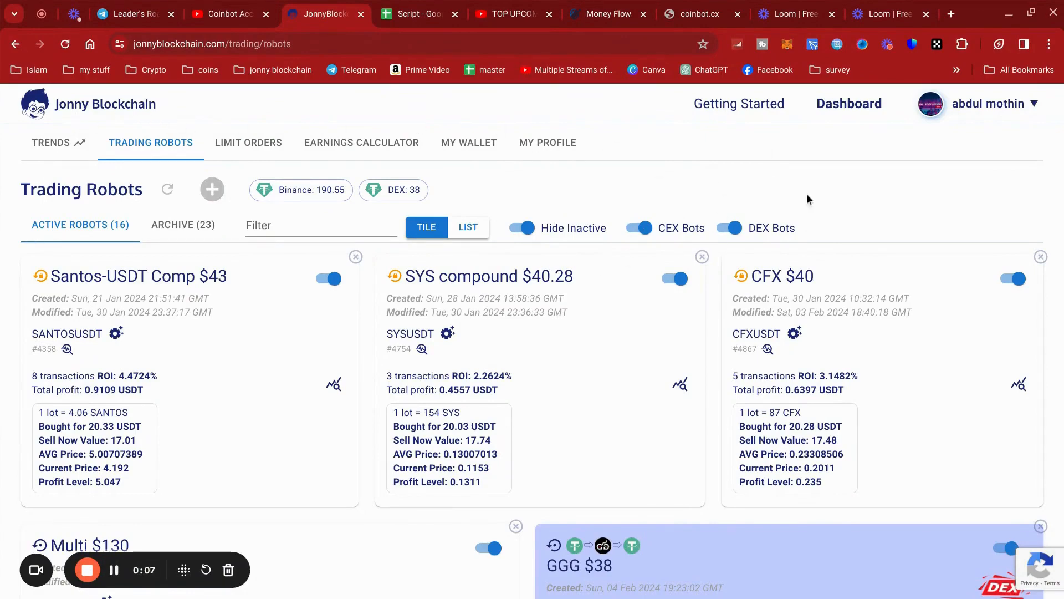
Scroll the Trading Robots dashboard listing 16 active robots with ROI and profit.
scroll(down, 3)
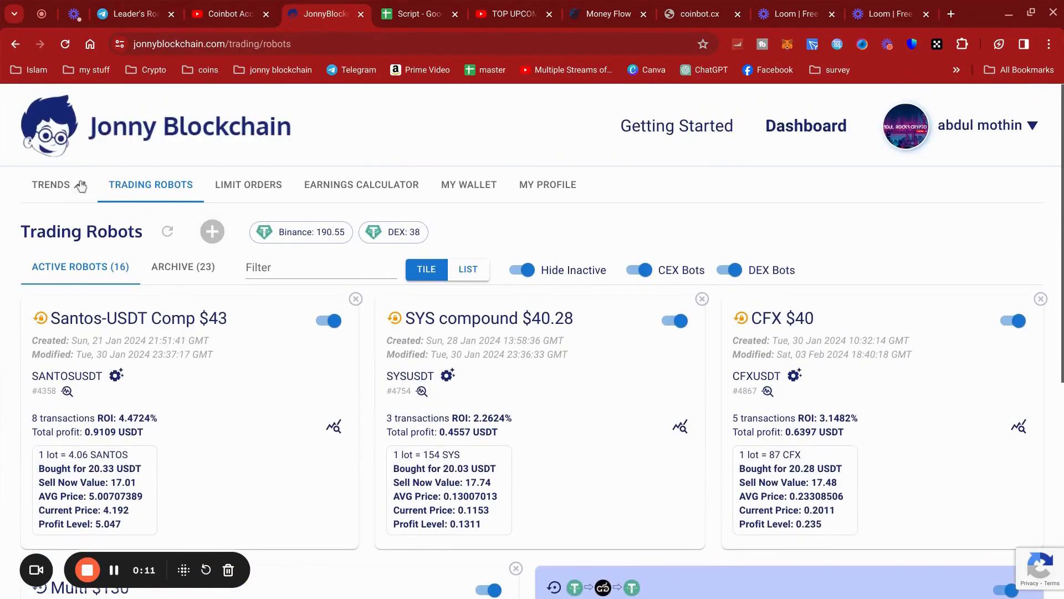
Open the Getting Started guide from the Jonny Blockchain site header.
click(675, 126)
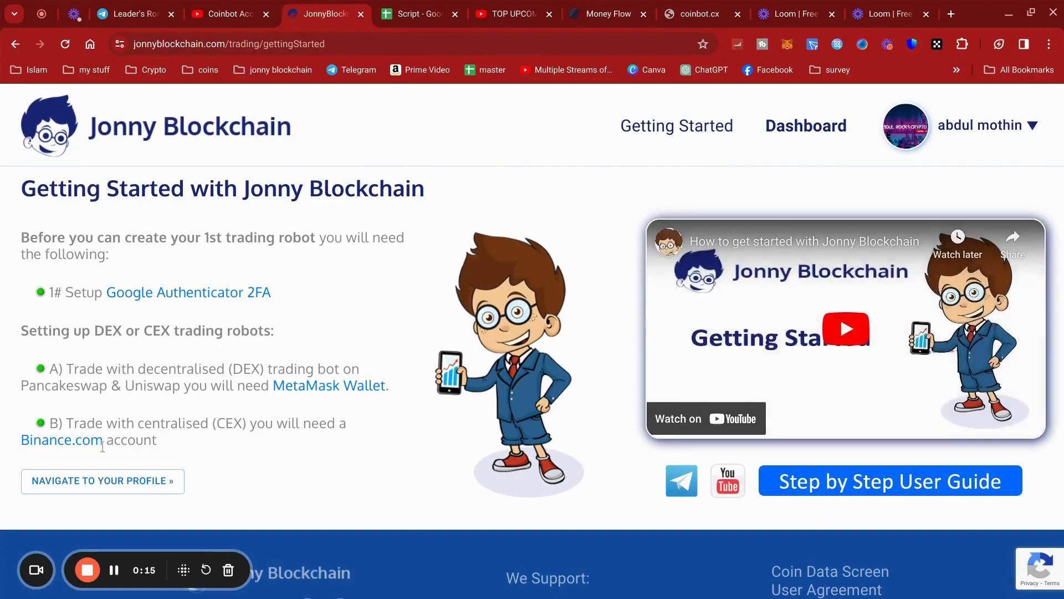
mouse_move(353, 397)
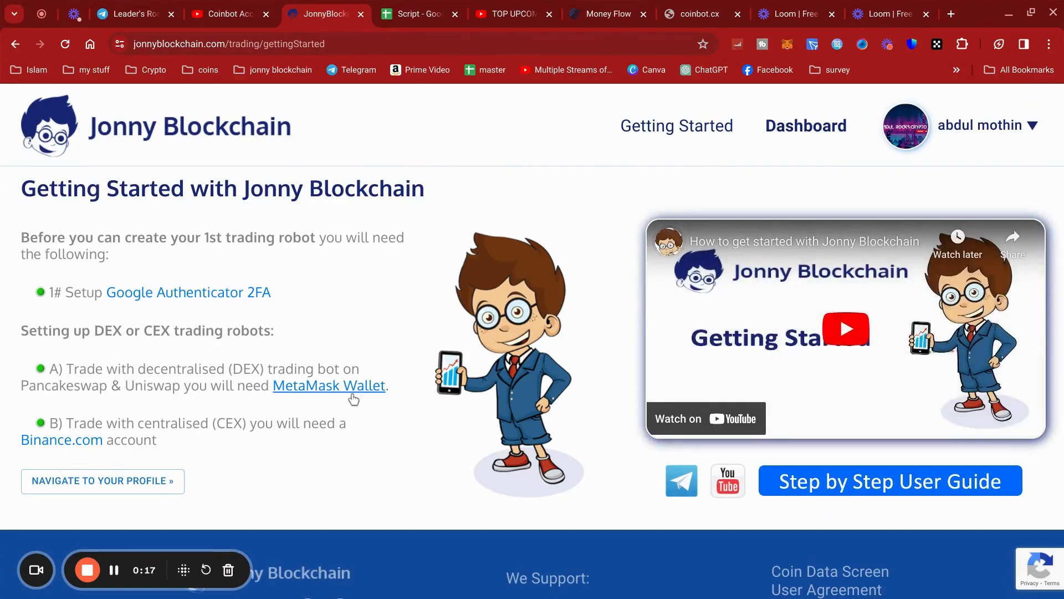
mouse_move(61, 440)
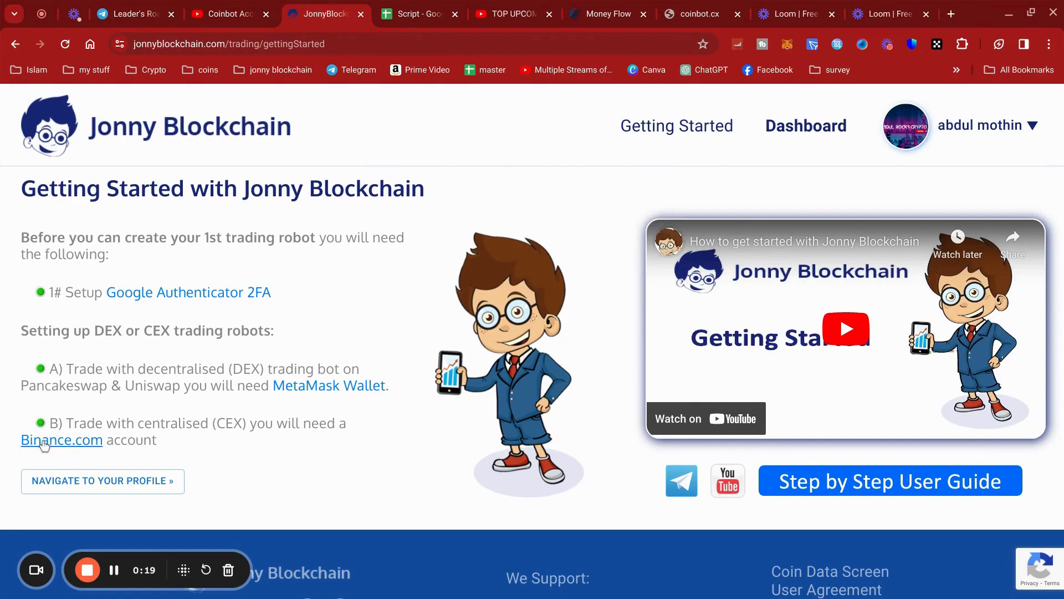
mouse_move(350, 394)
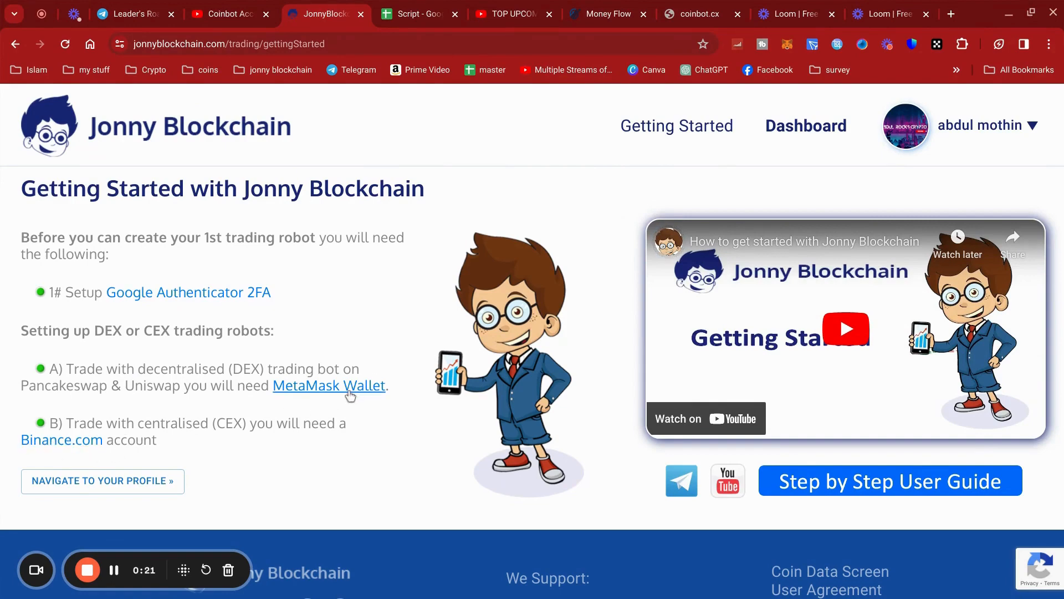
mouse_move(504, 191)
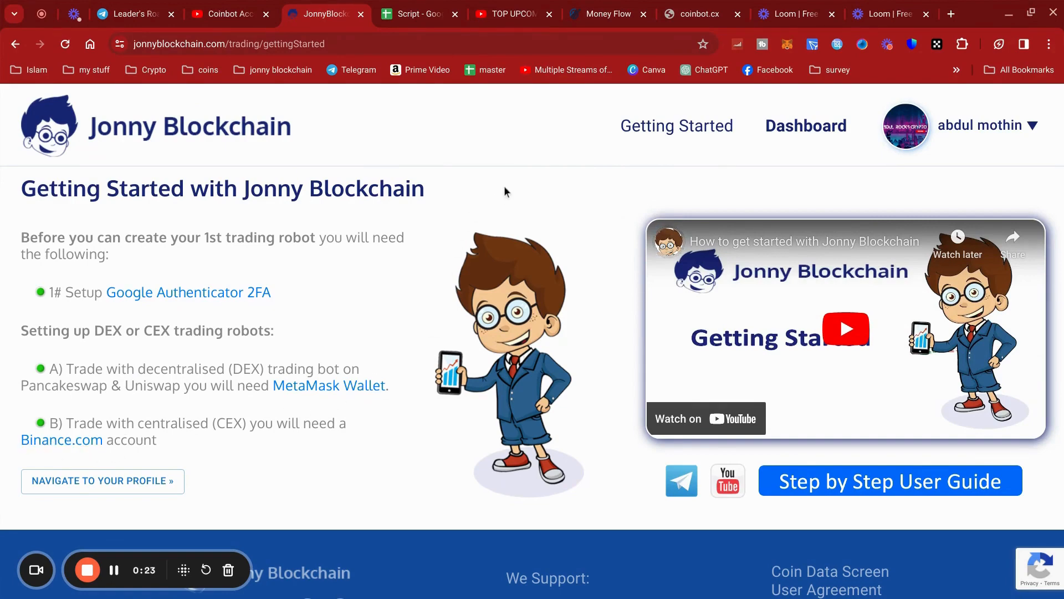
mouse_move(518, 161)
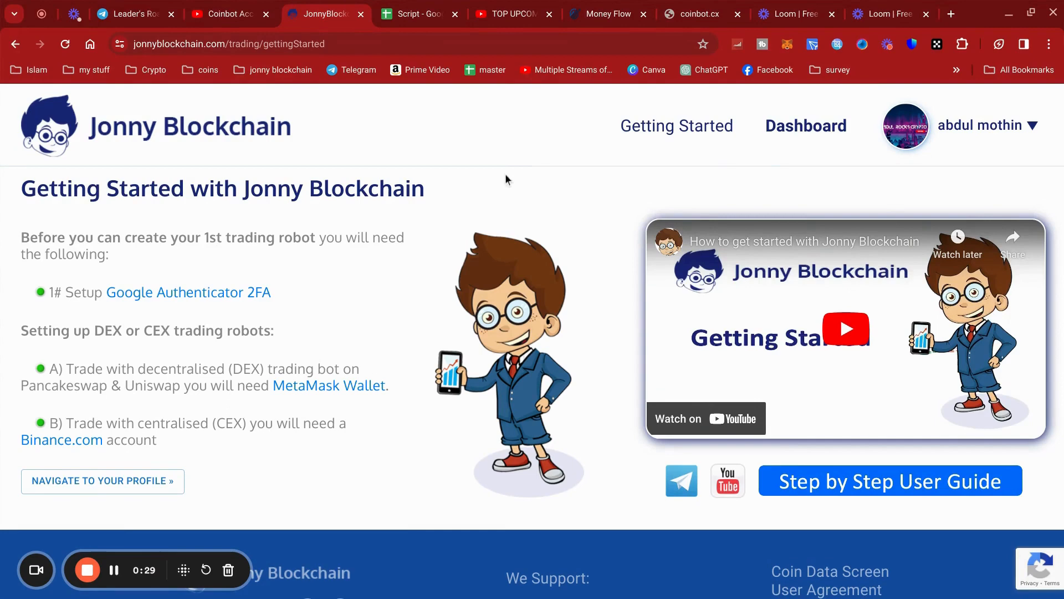
mouse_move(503, 187)
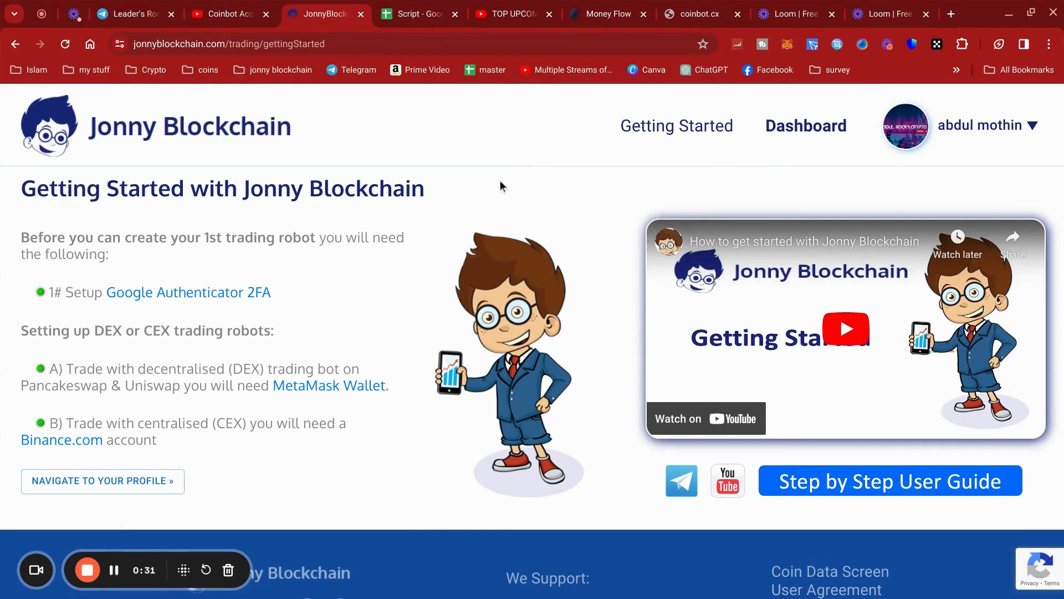
Return to the coinbot.cx tab showing the refused-connection error.
click(693, 13)
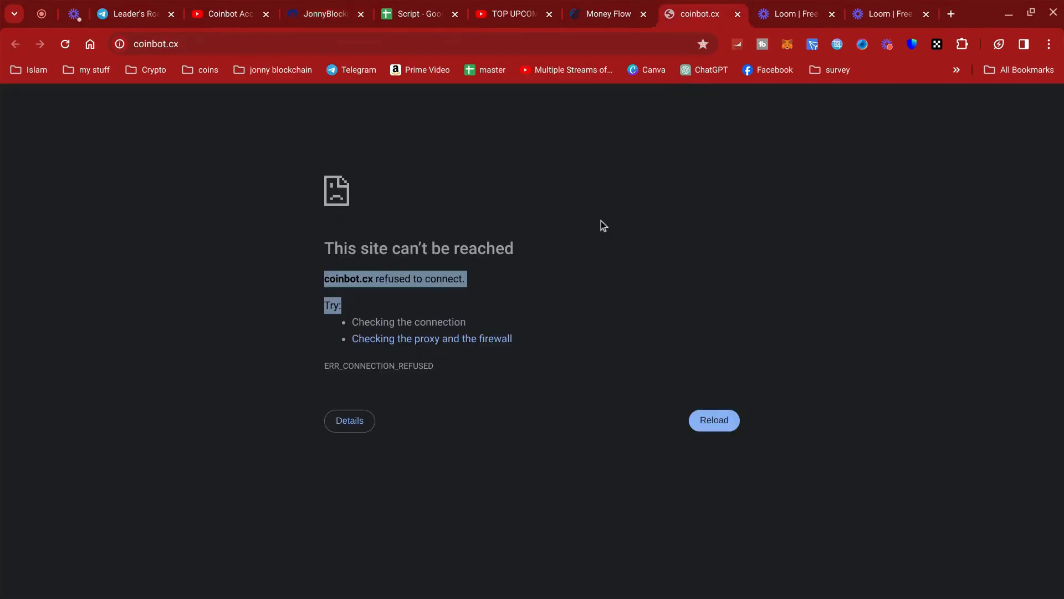
mouse_move(738, 284)
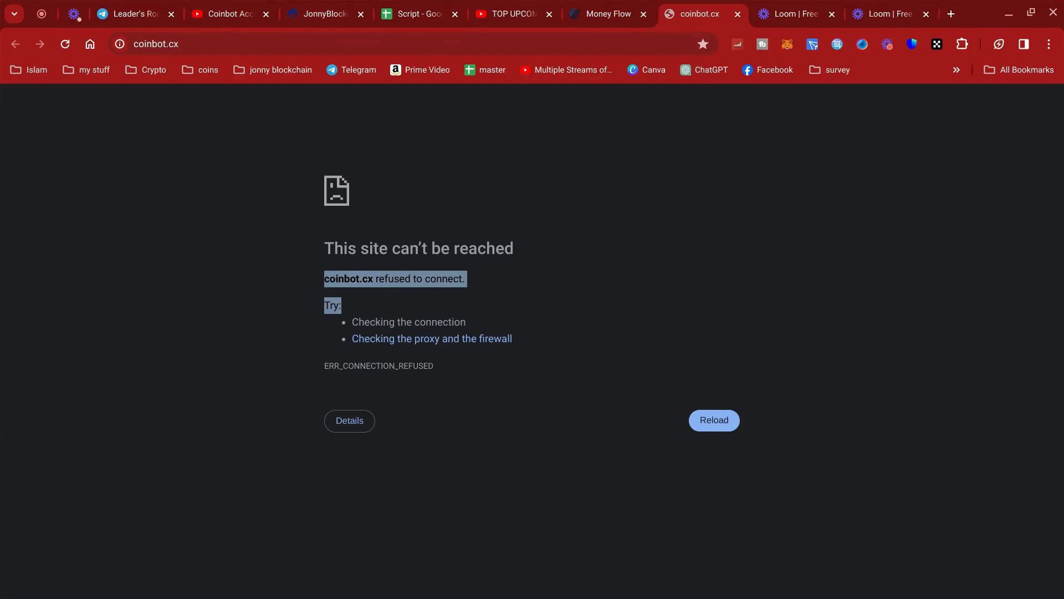
mouse_move(704, 222)
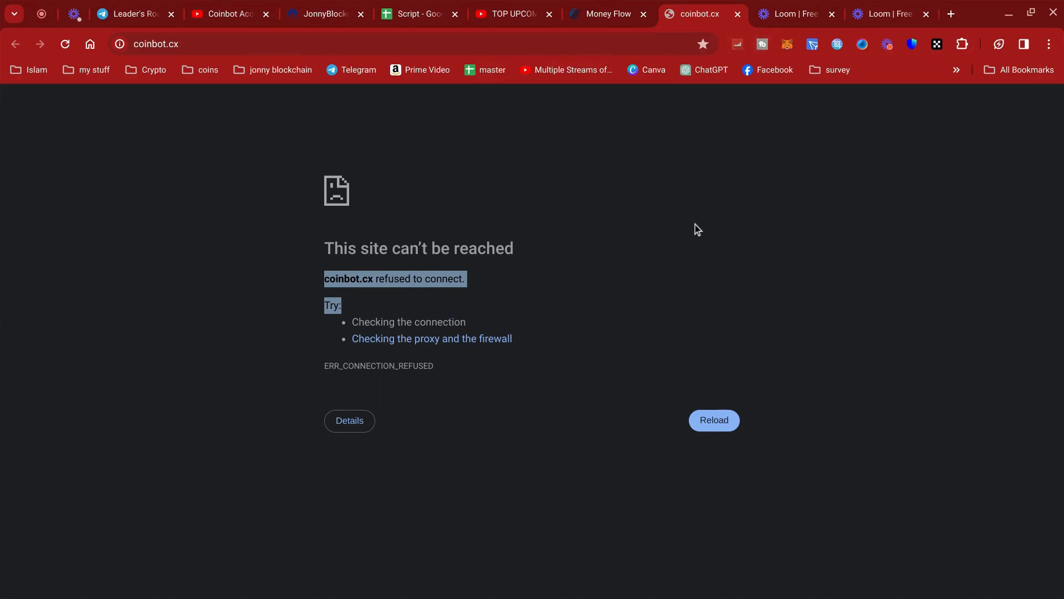
mouse_move(721, 188)
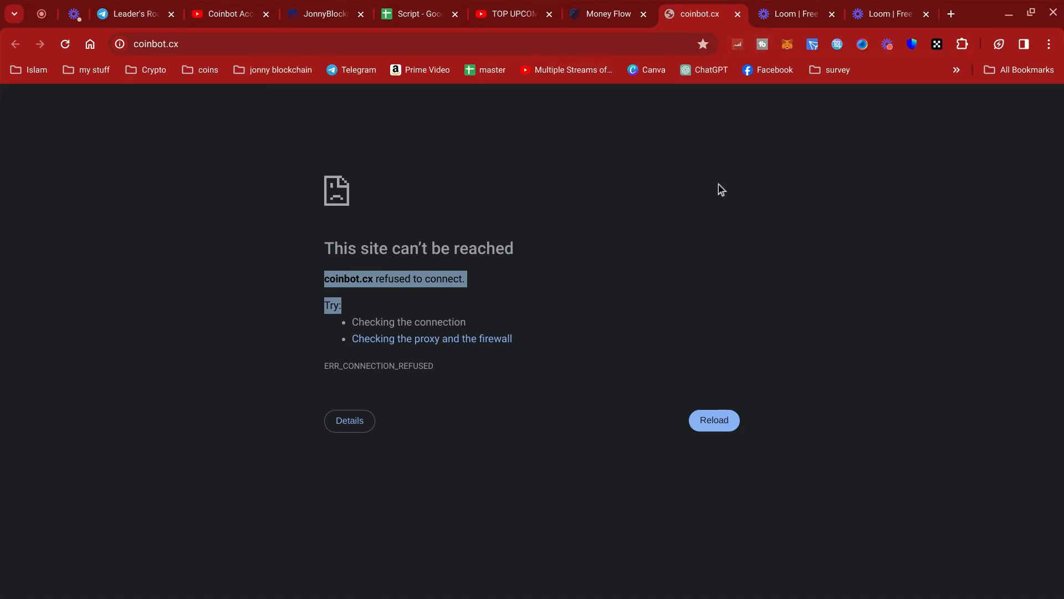